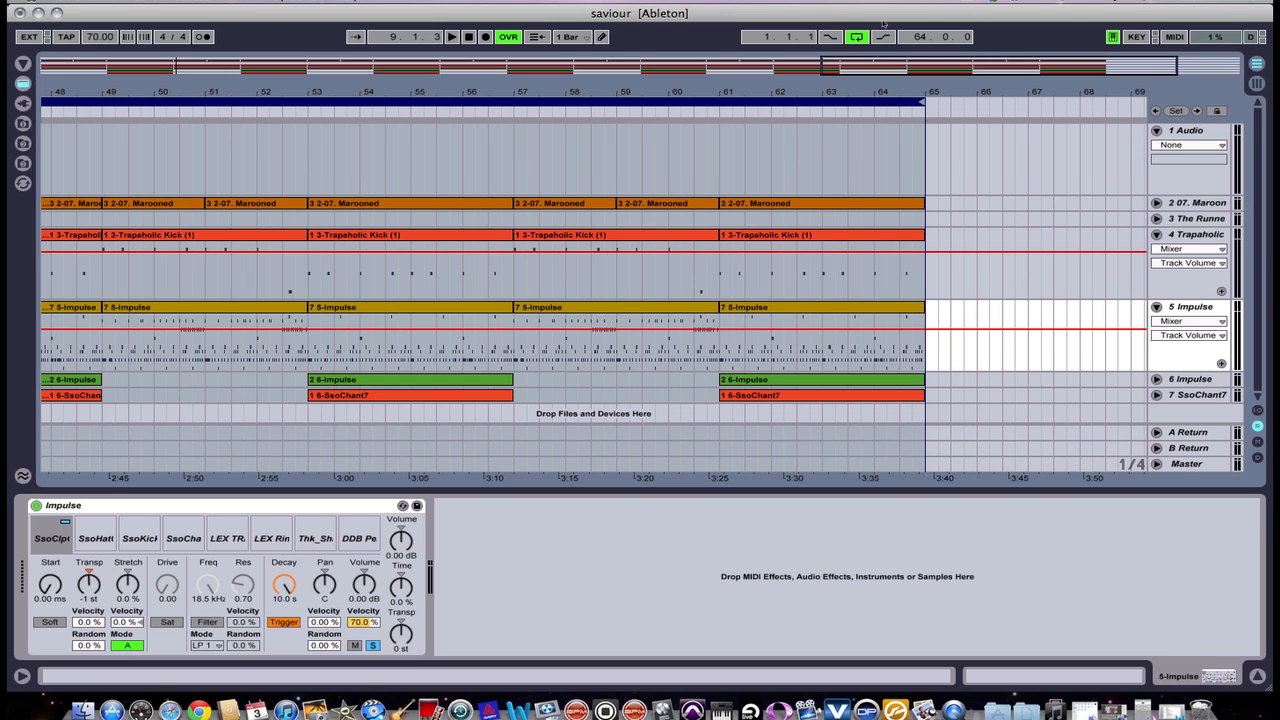
Solo the SsoHat pad in the Impulse kit and switch to the Session mixer view
click(96, 536)
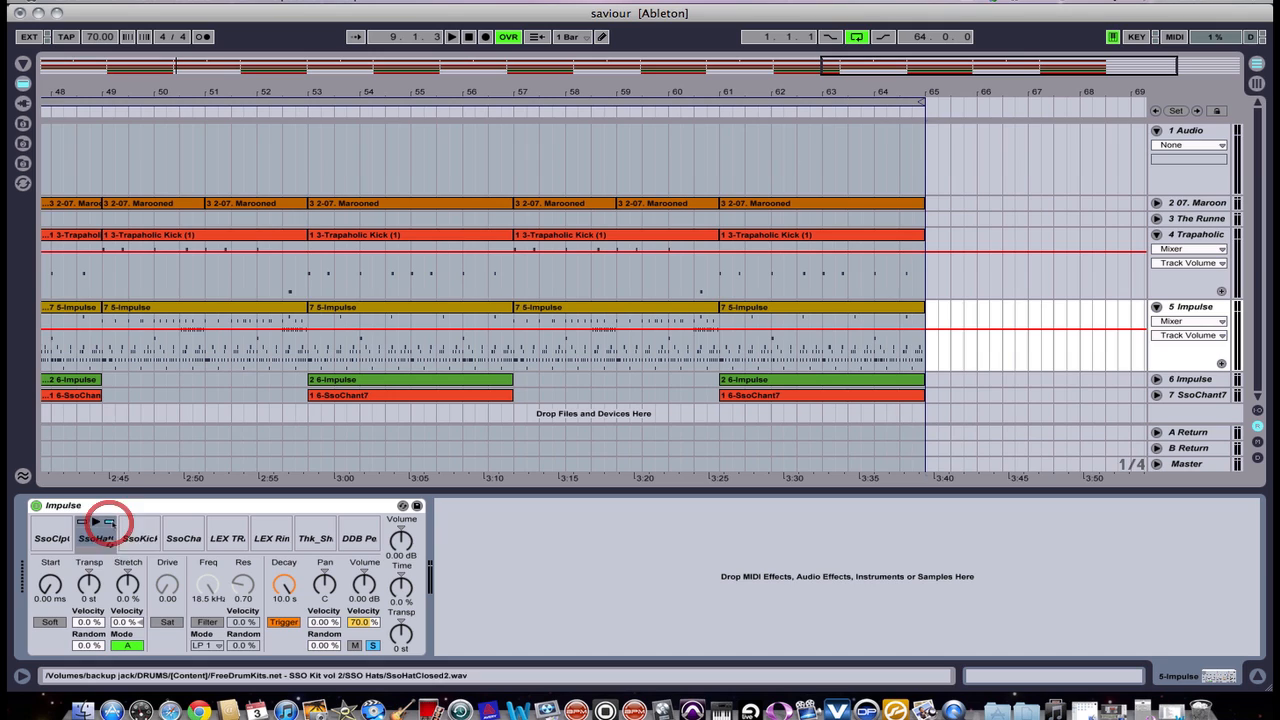
click(98, 536)
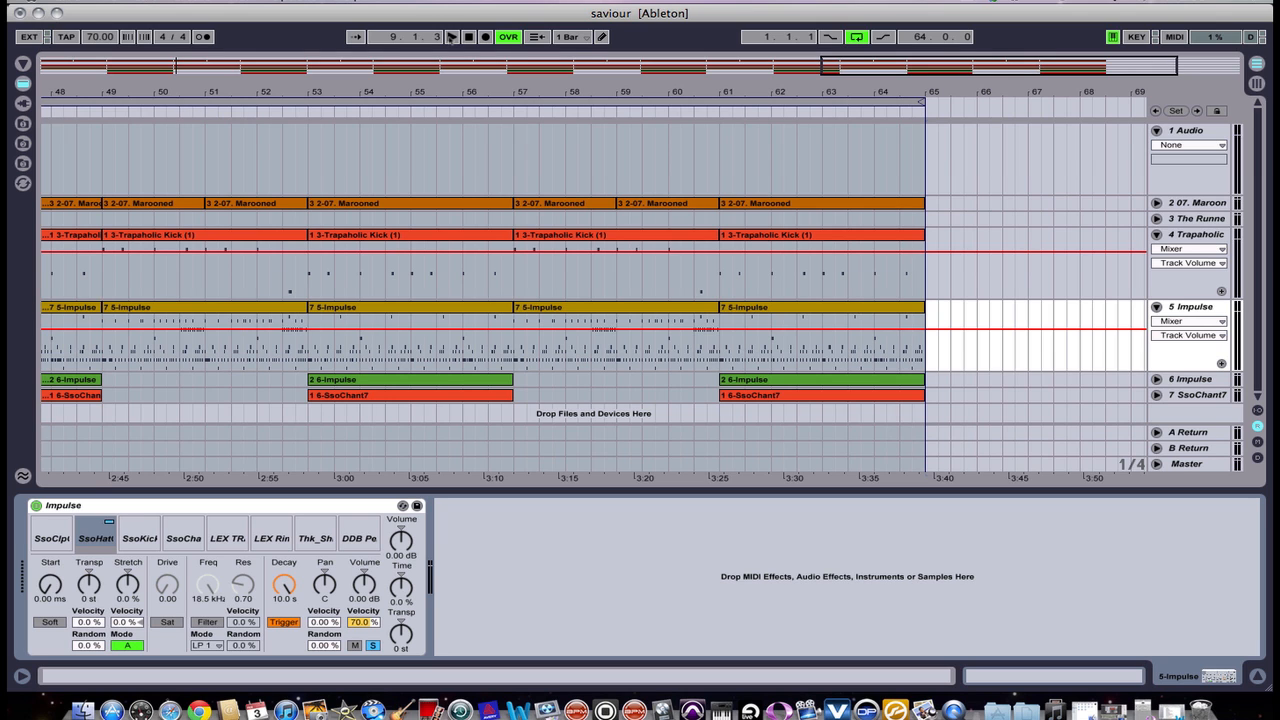
click(452, 36)
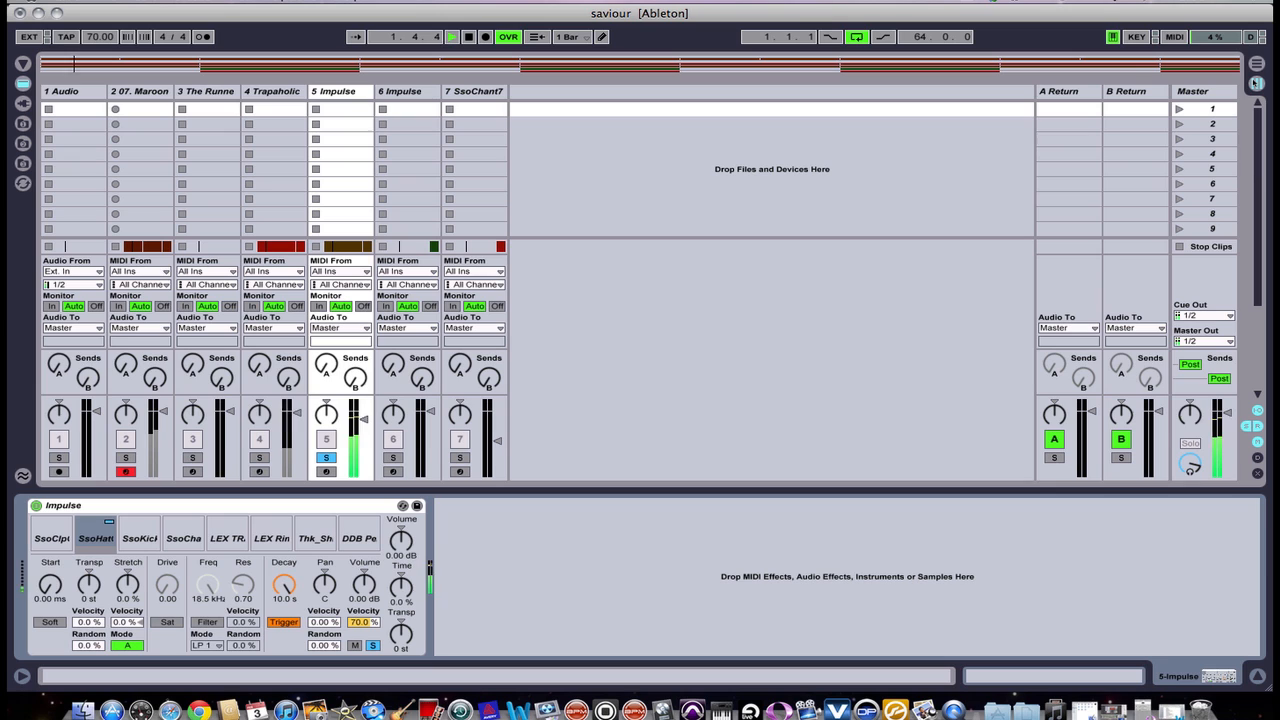
Switch back to Arrangement view showing the song's clips
click(452, 36)
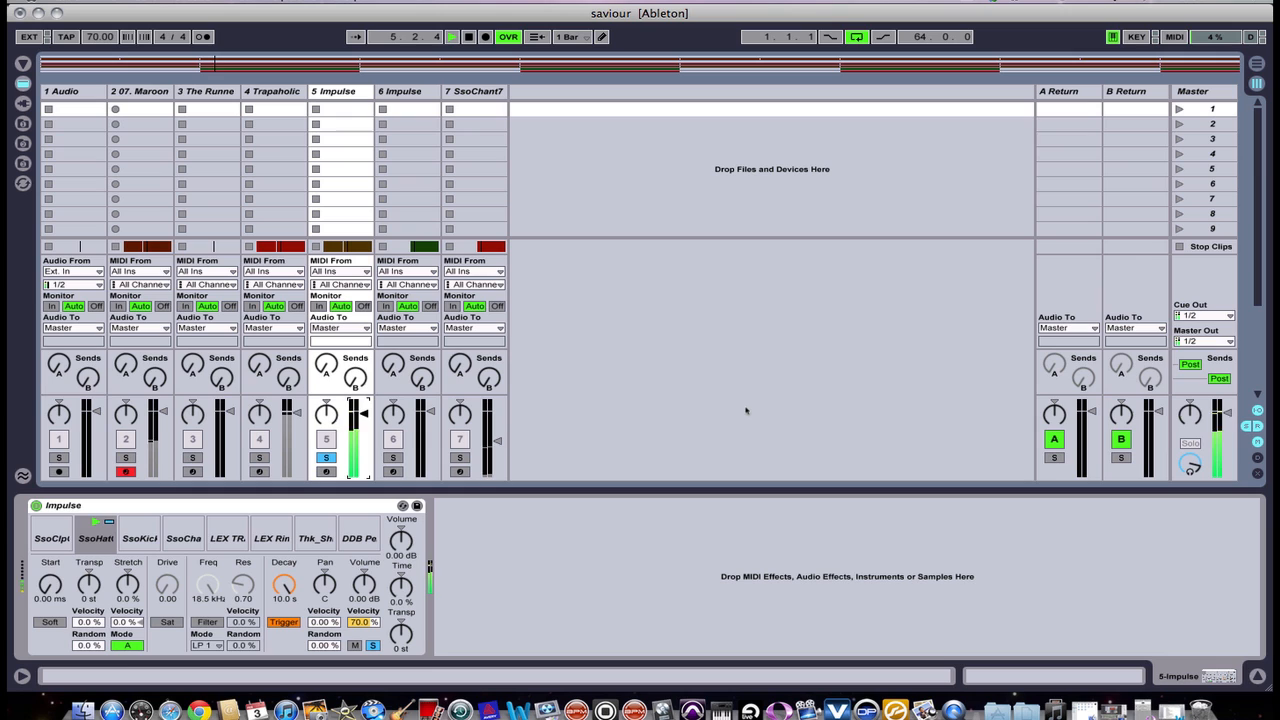
drag(356, 410, 356, 420)
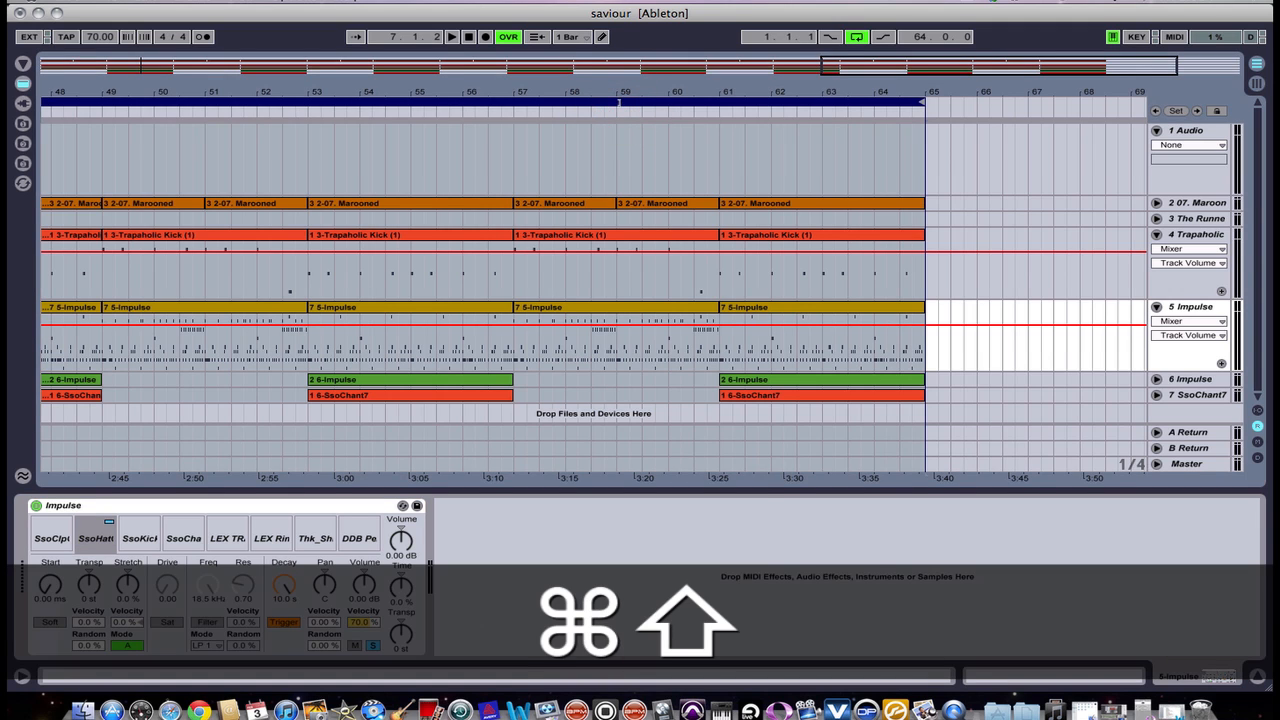
Export the soloed hi-hat from the master track as an audio file named hh
key(cmd+shift+r)
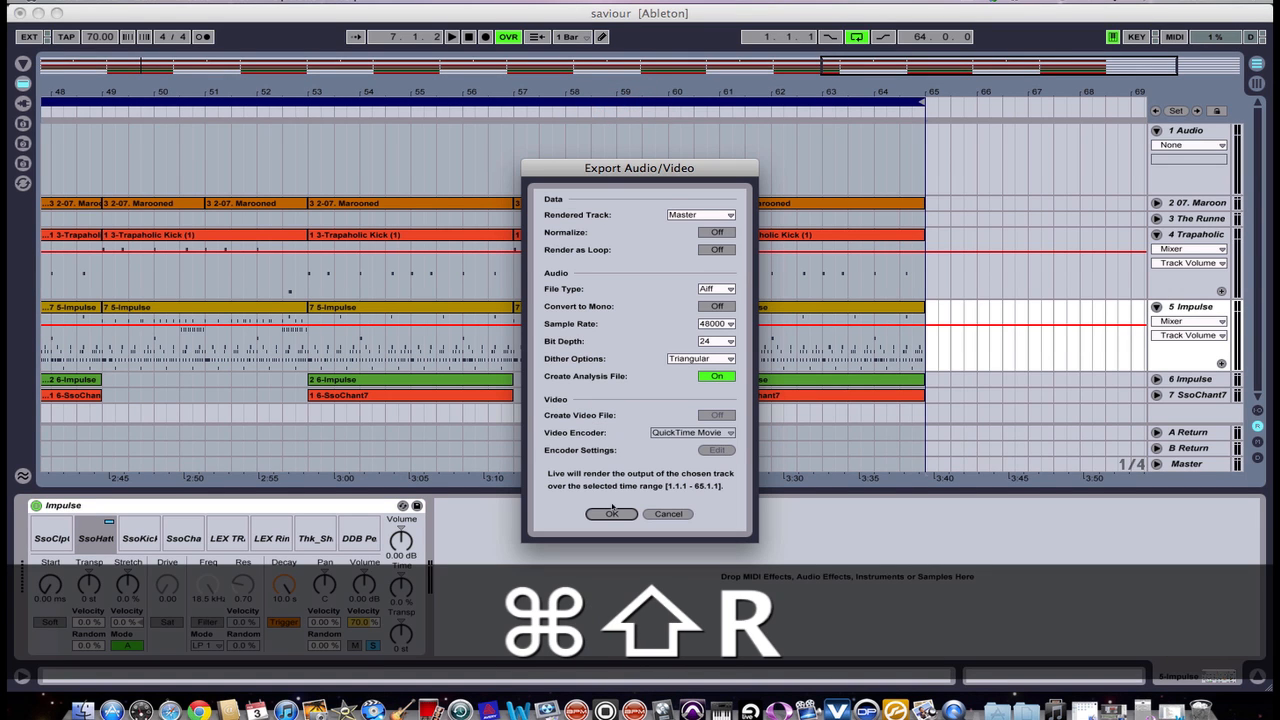
click(612, 512)
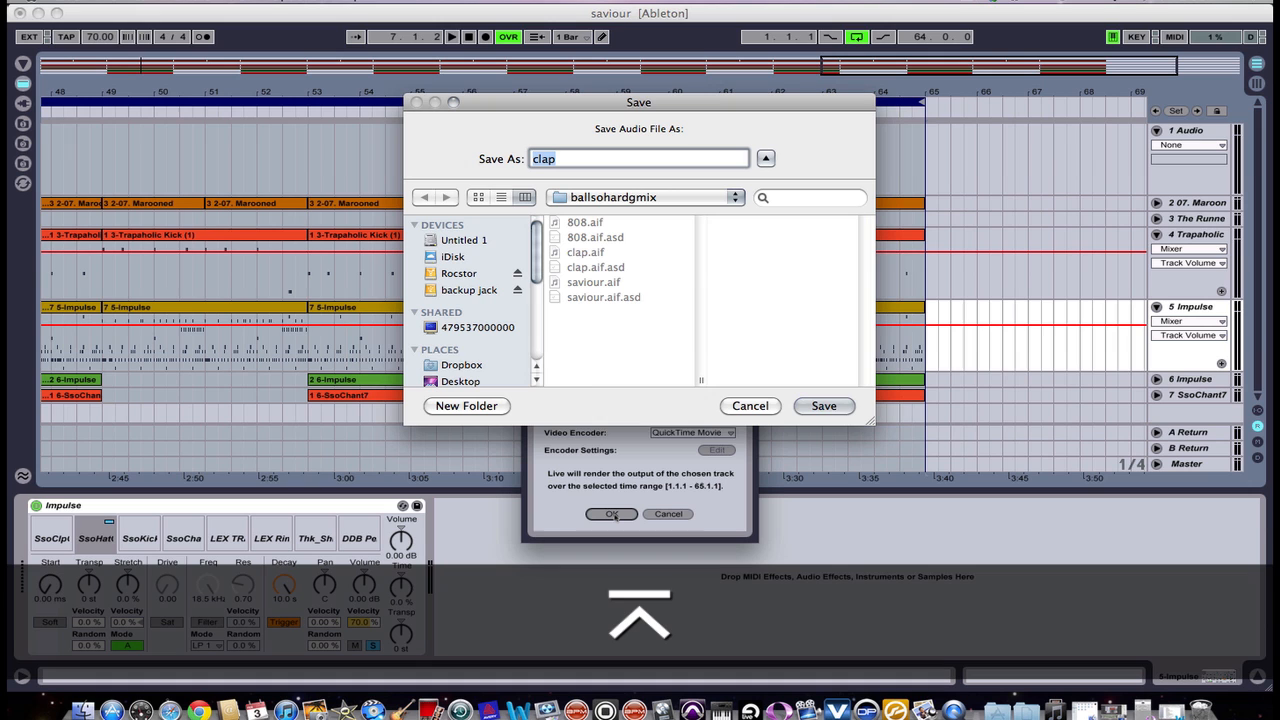
text(h)
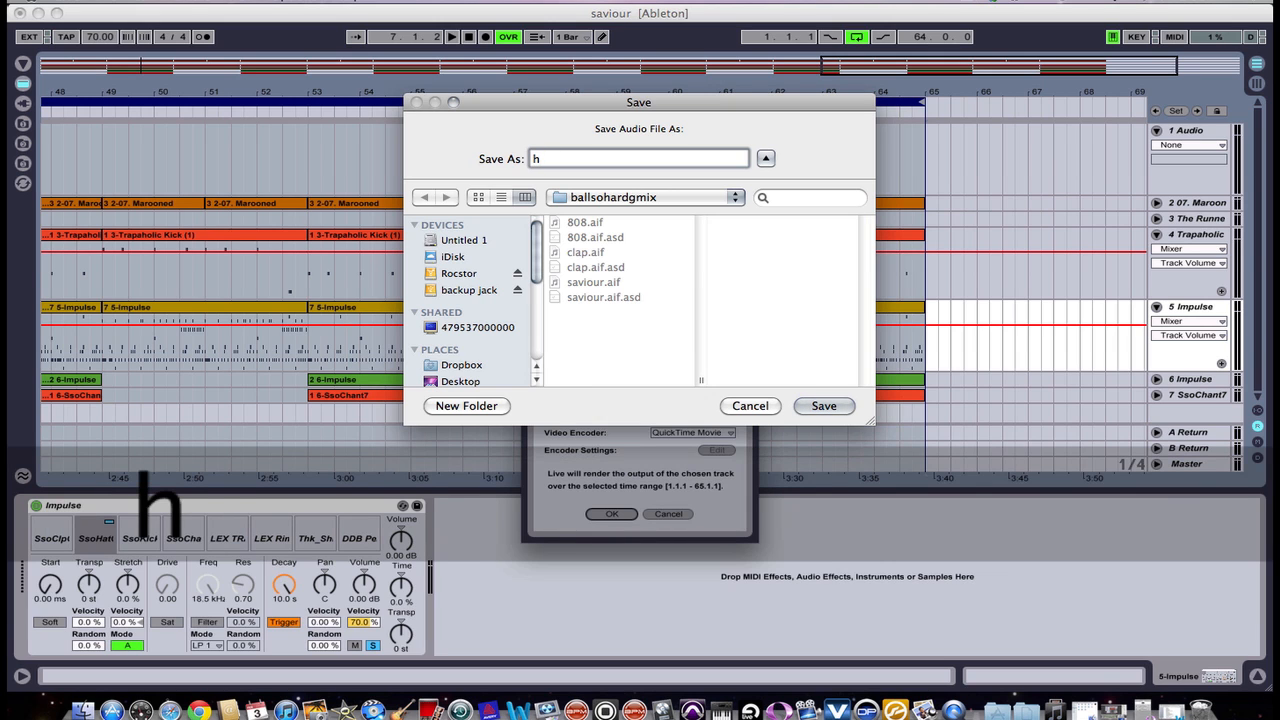
click(824, 404)
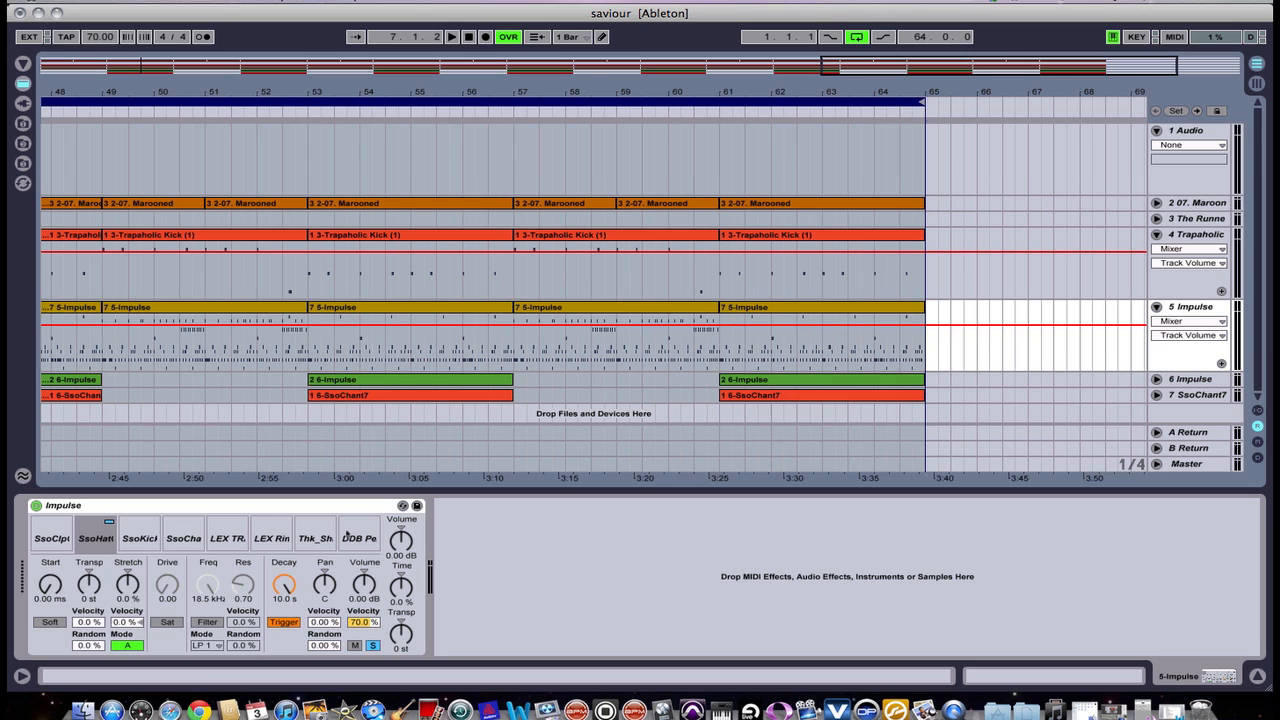
Solo the SsoKicl kick pad and export it as its own audio file in ballsohardgmix
click(140, 536)
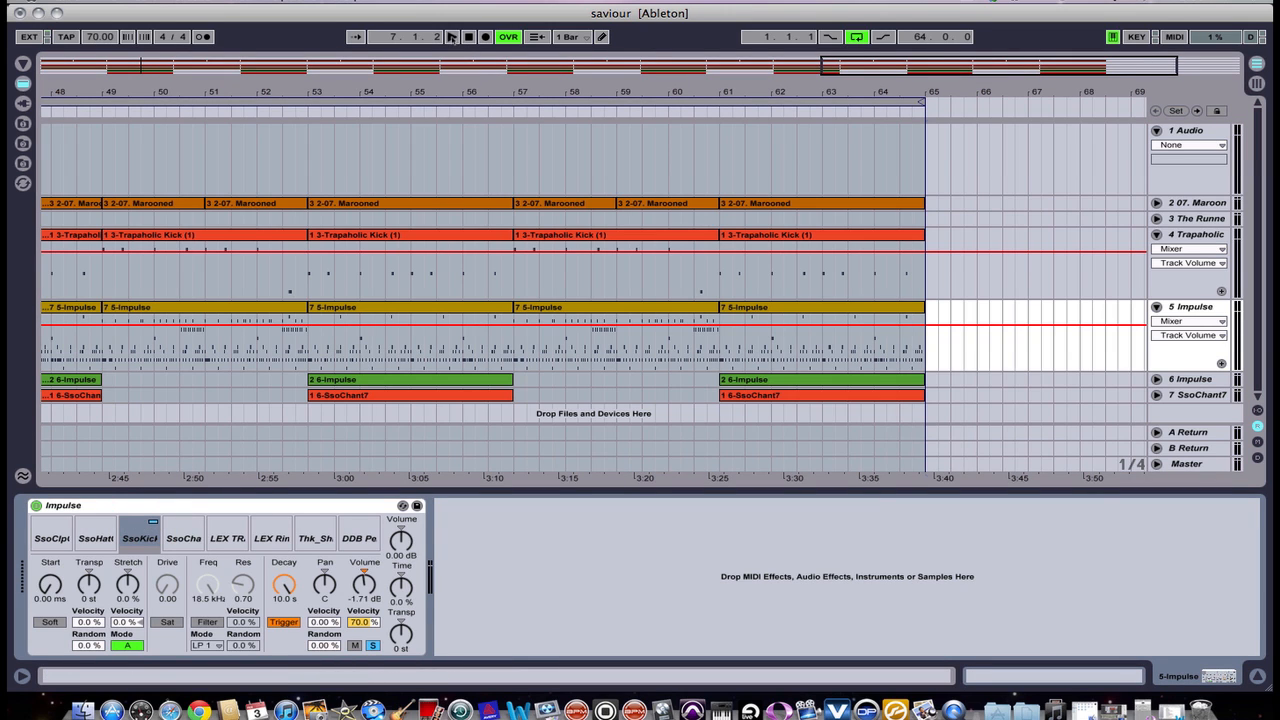
click(452, 36)
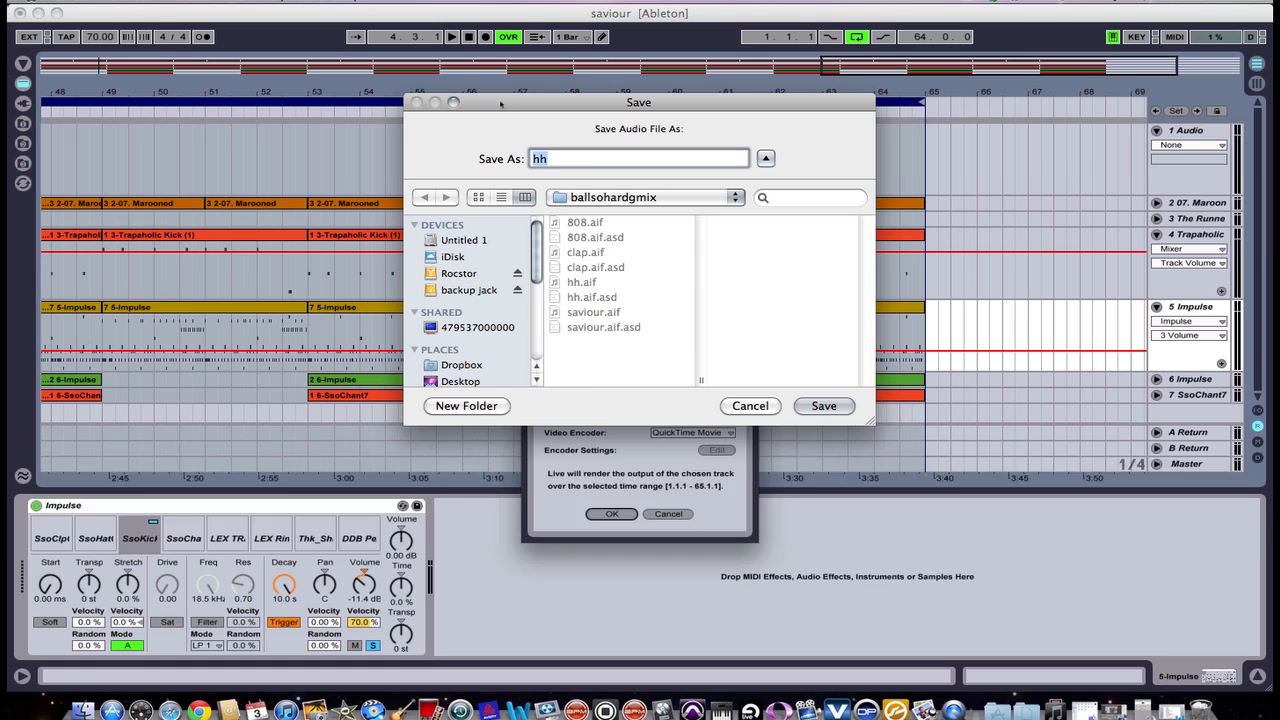
click(822, 404)
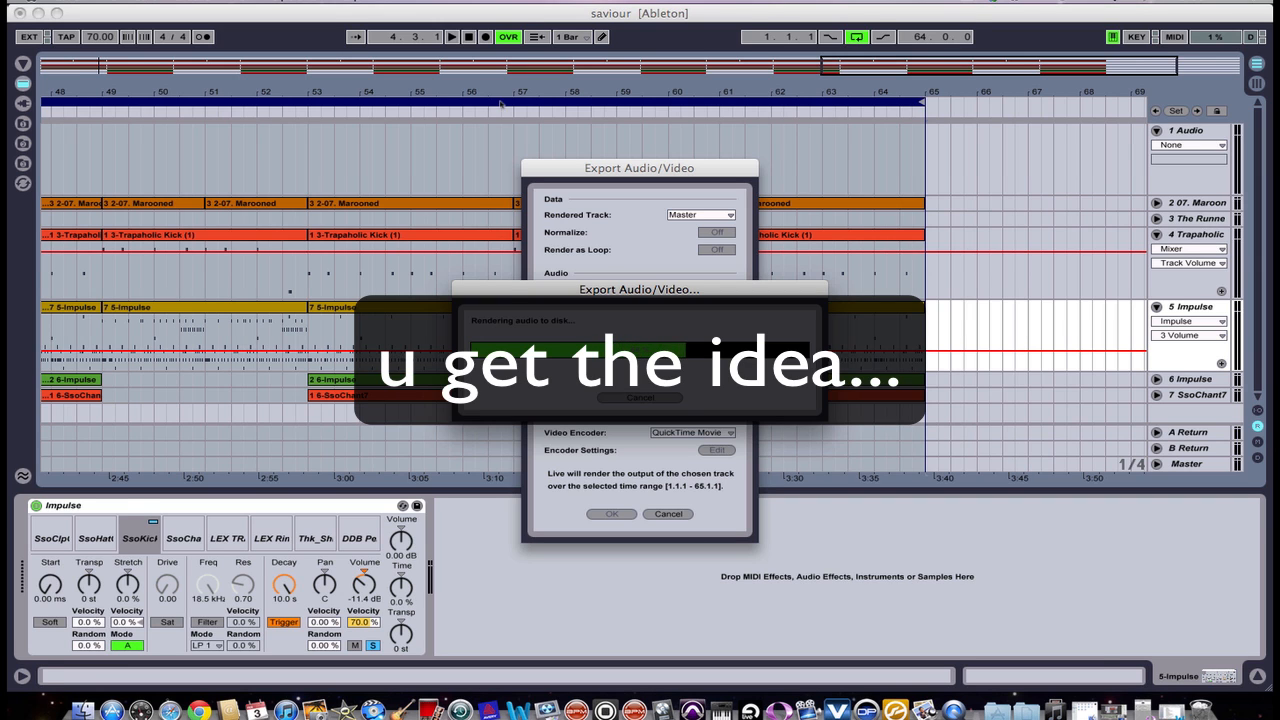
click(86, 8)
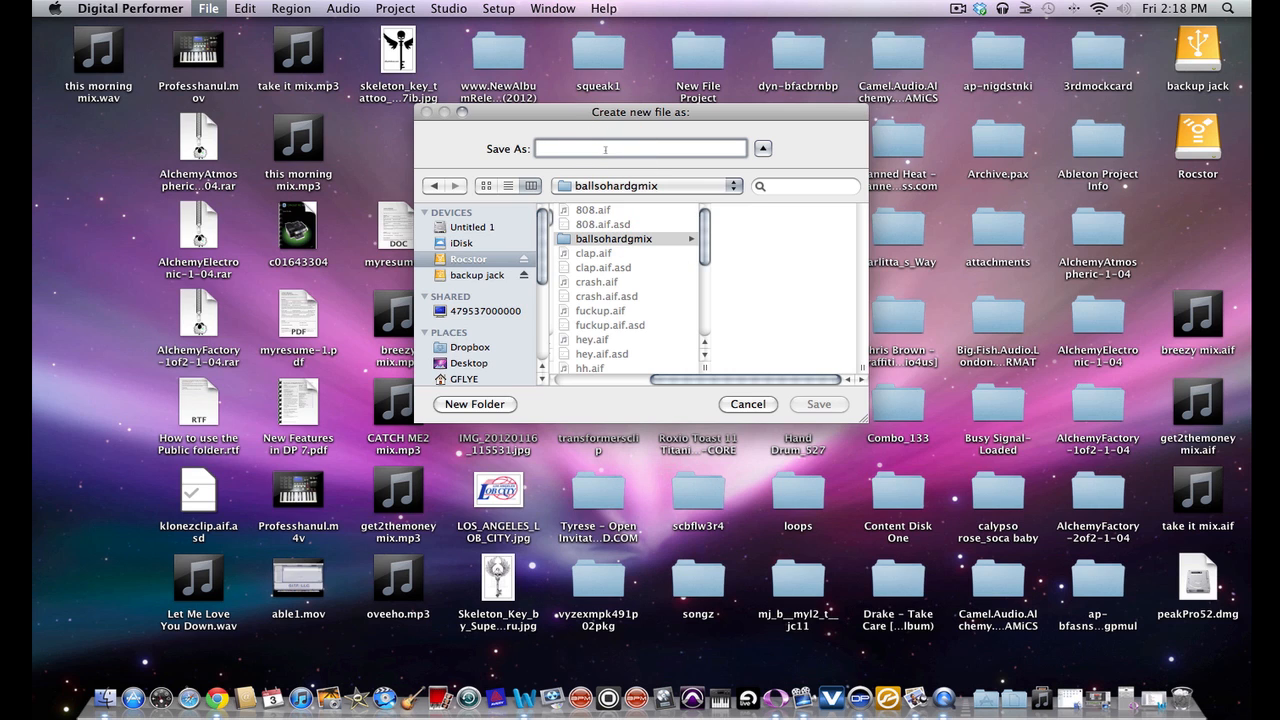
Name the new Digital Performer project ballsohardgmix and create it
text(ballso)
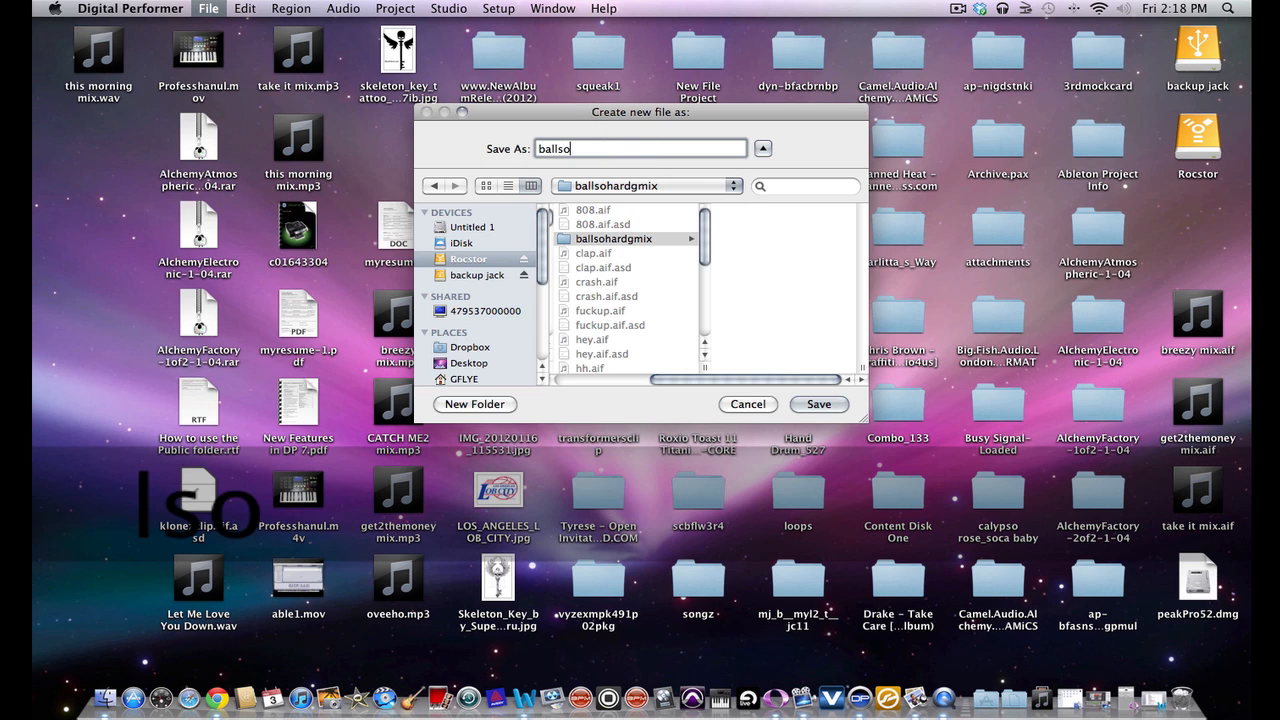
text(hard)
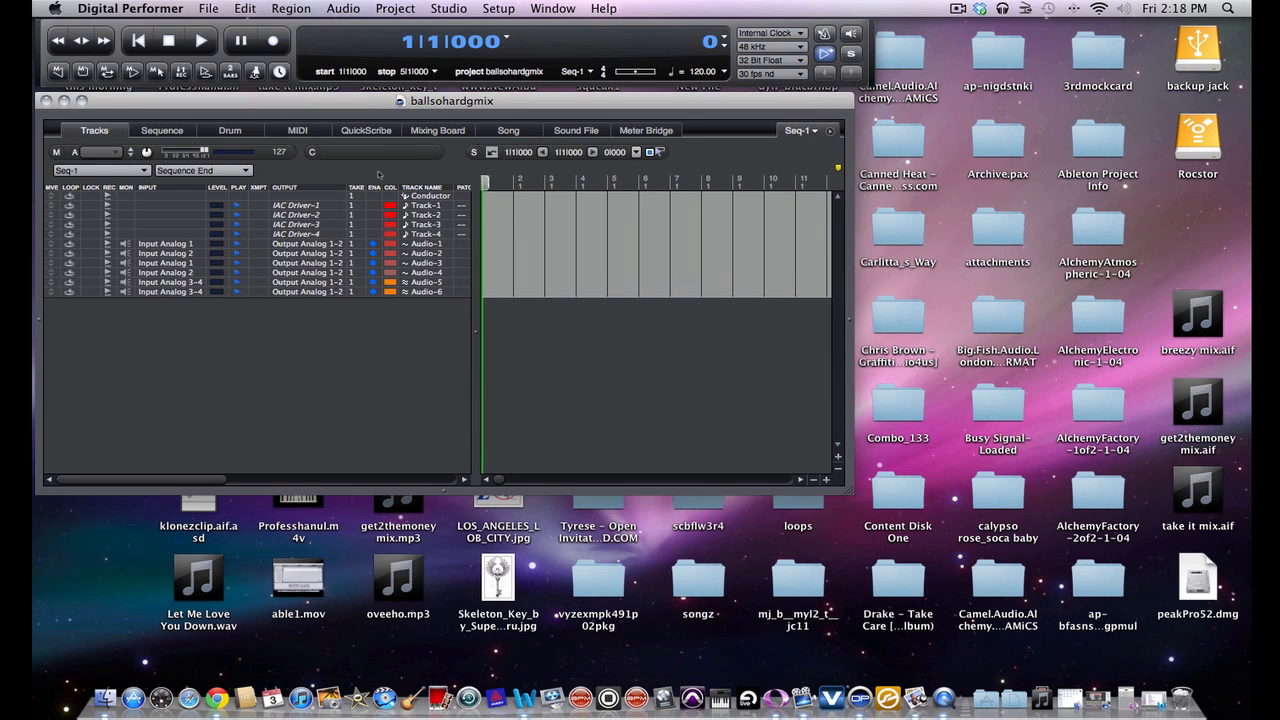
key(cmd+shift+s)
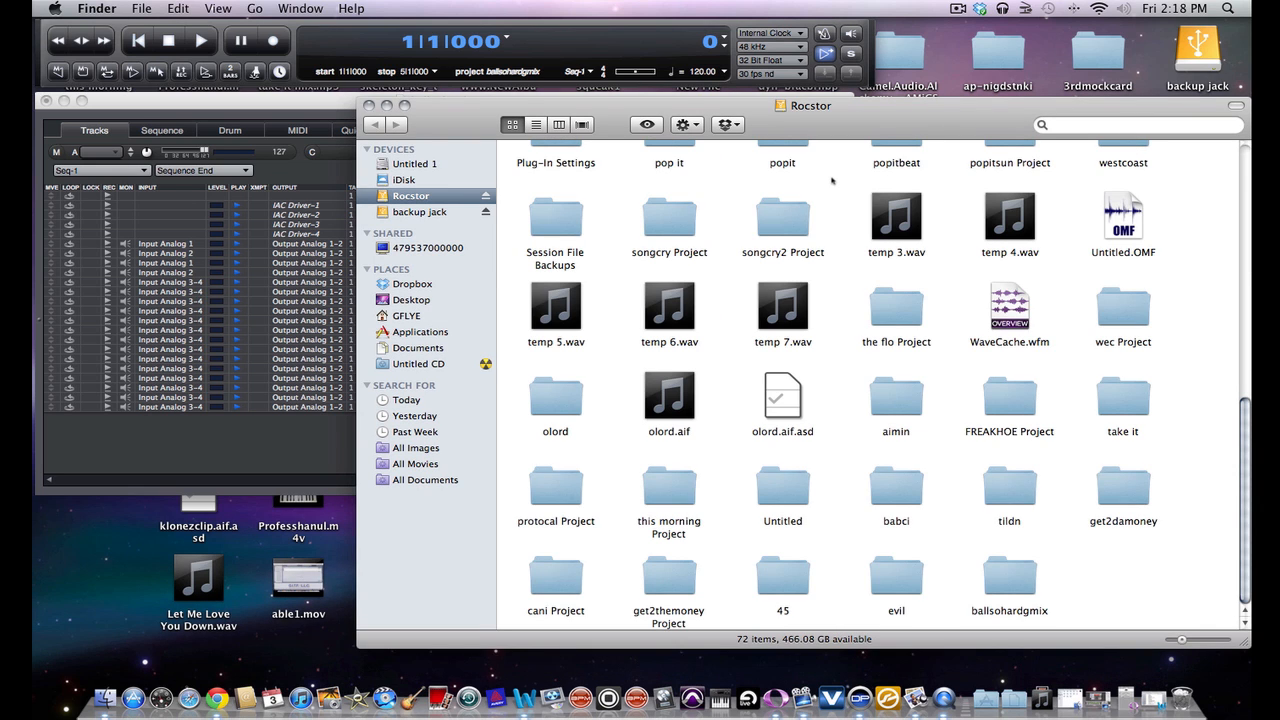
mouse_move(868, 302)
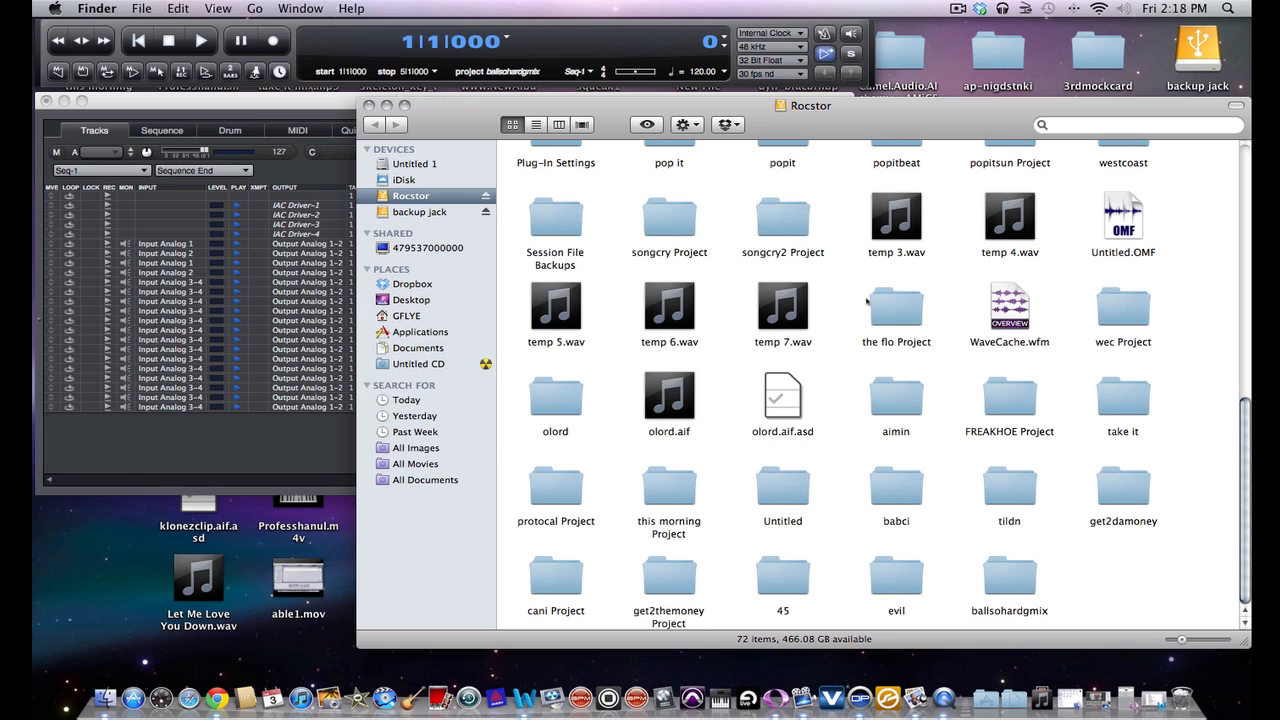
Open the ballsohardgmix folder and select the exported drum files starting with 808.aif
click(1008, 574)
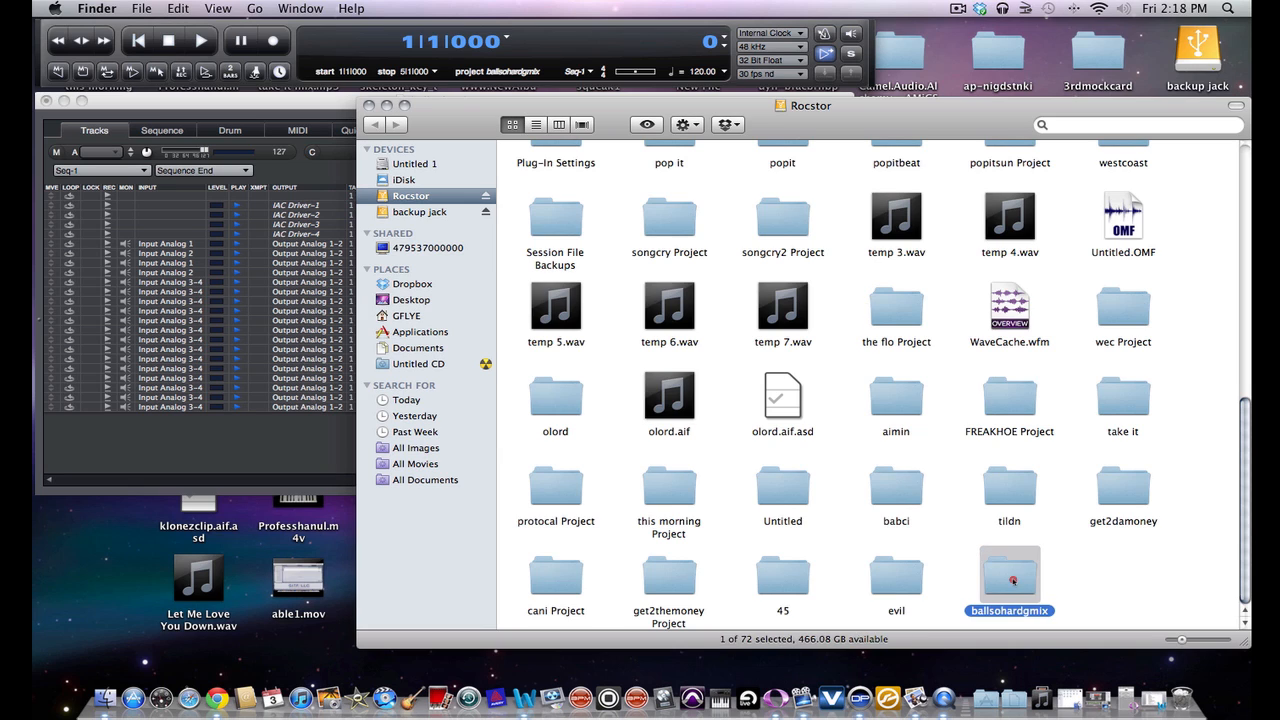
double_click(1008, 576)
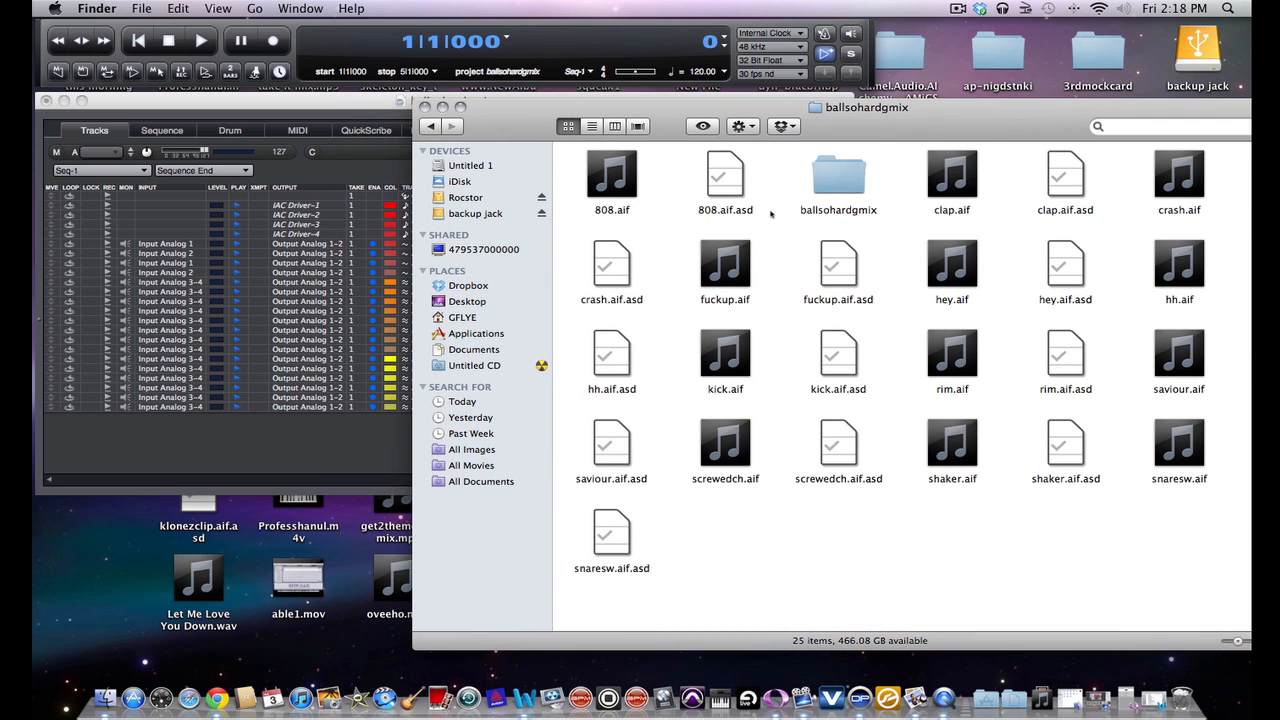
right_click(612, 176)
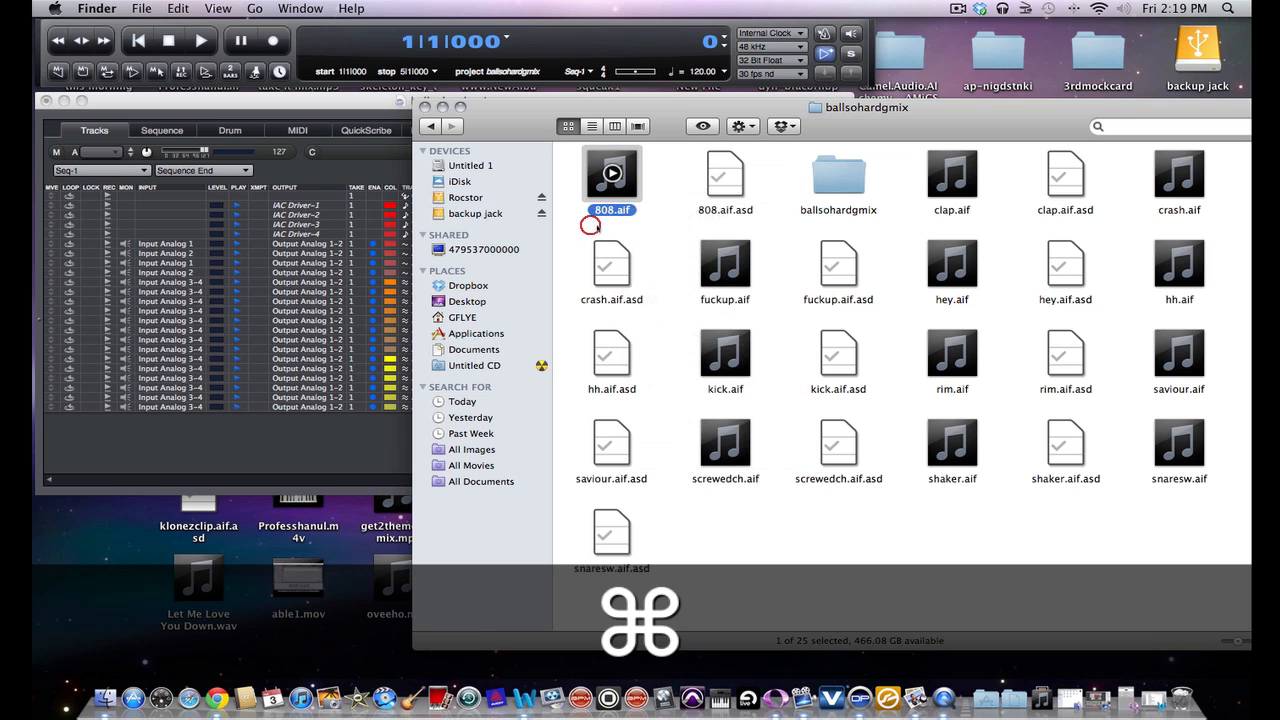
click(724, 264)
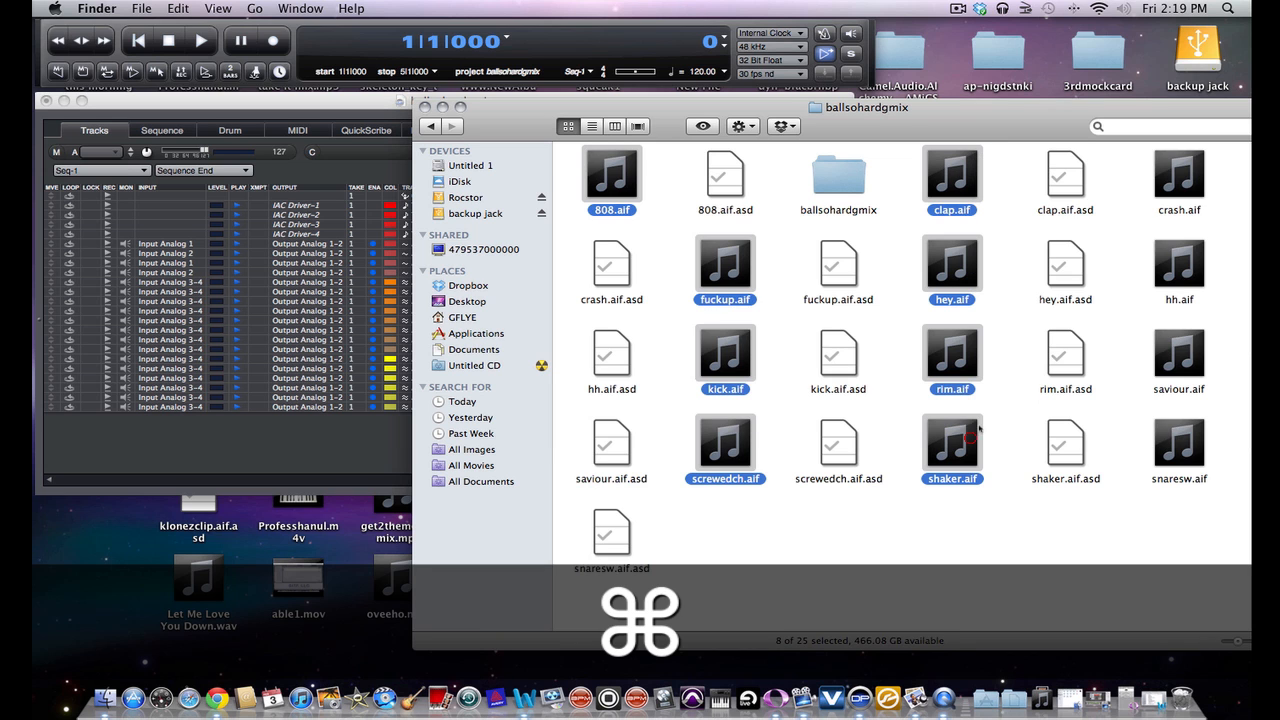
click(1180, 440)
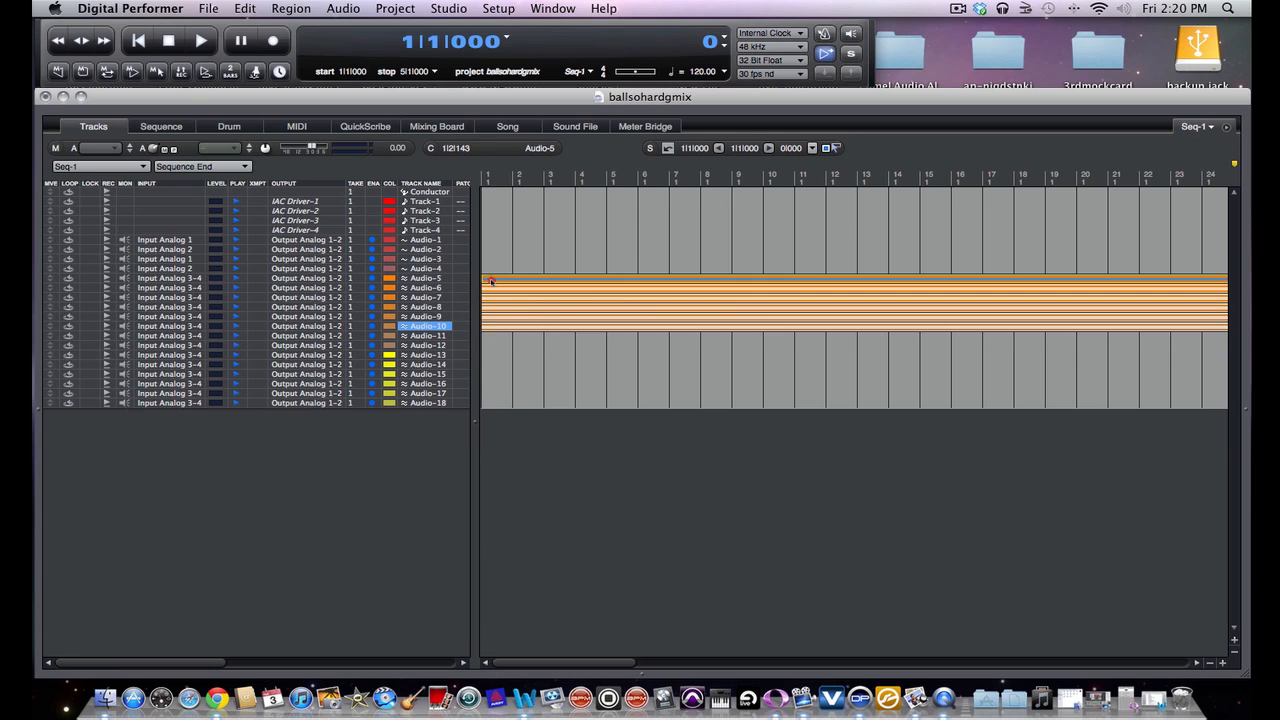
Assign the imported drum AIFF files to Audio-9 and the following audio tracks
click(424, 336)
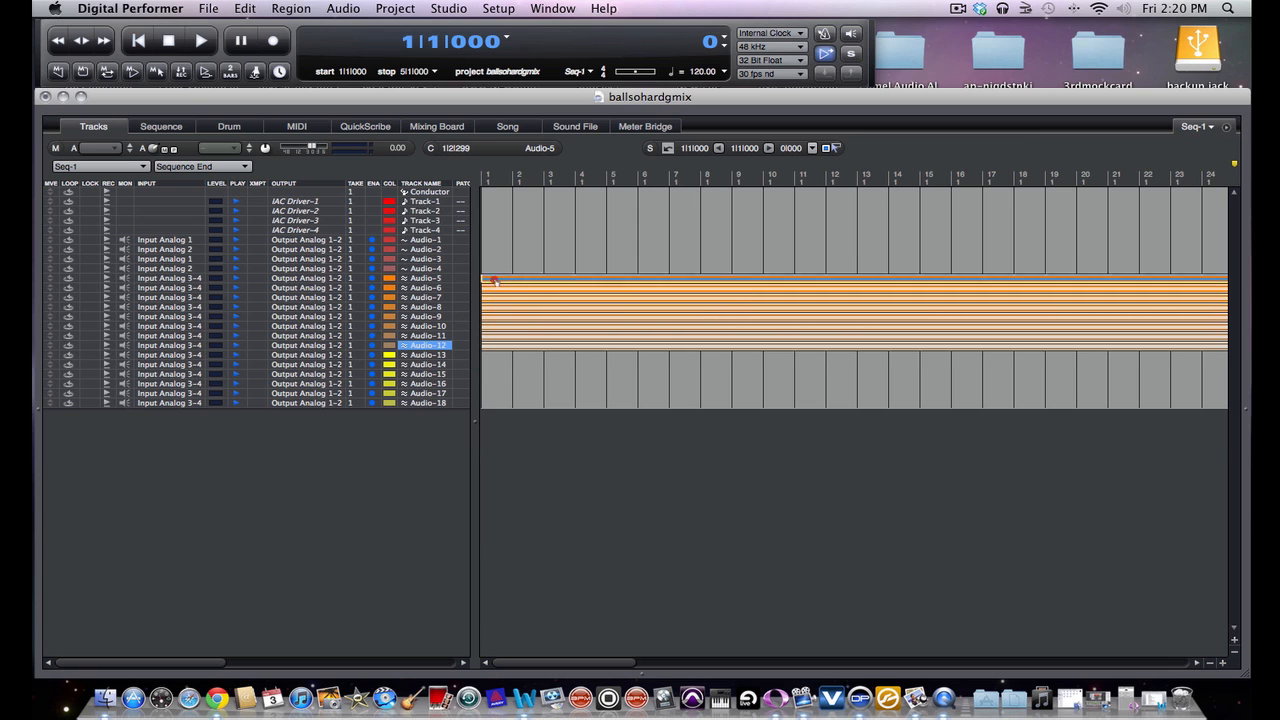
click(424, 354)
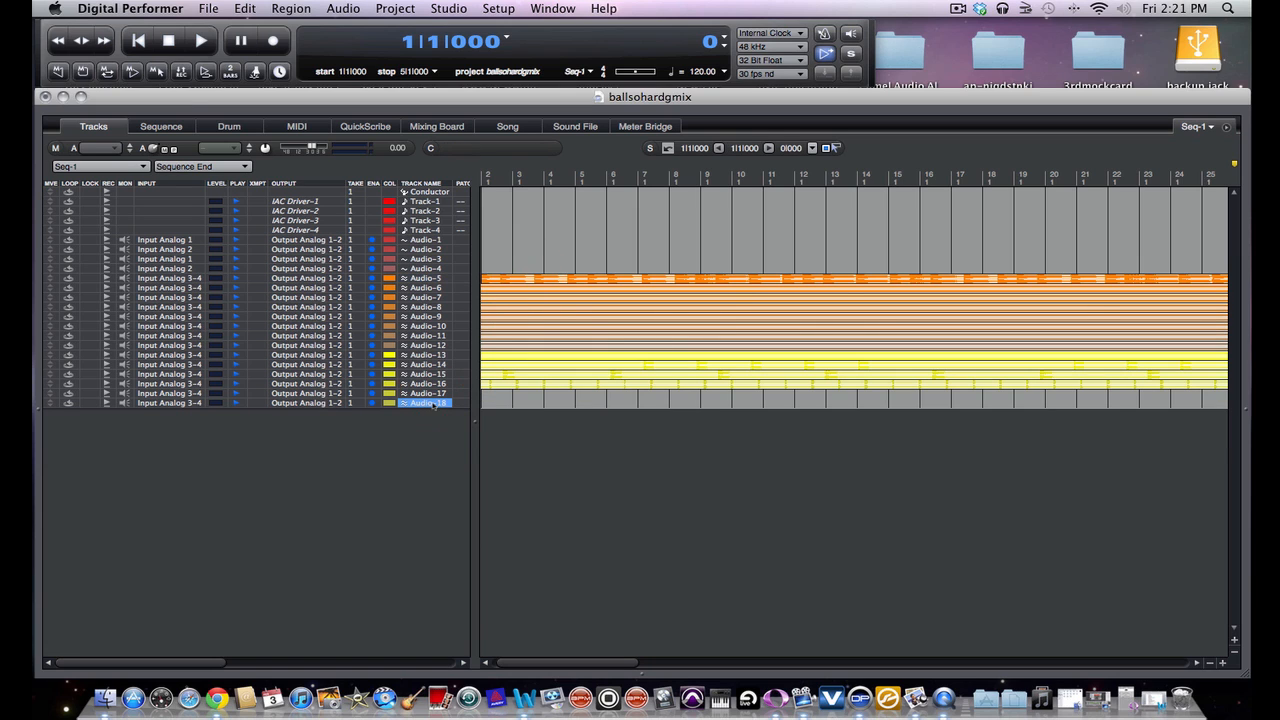
click(396, 8)
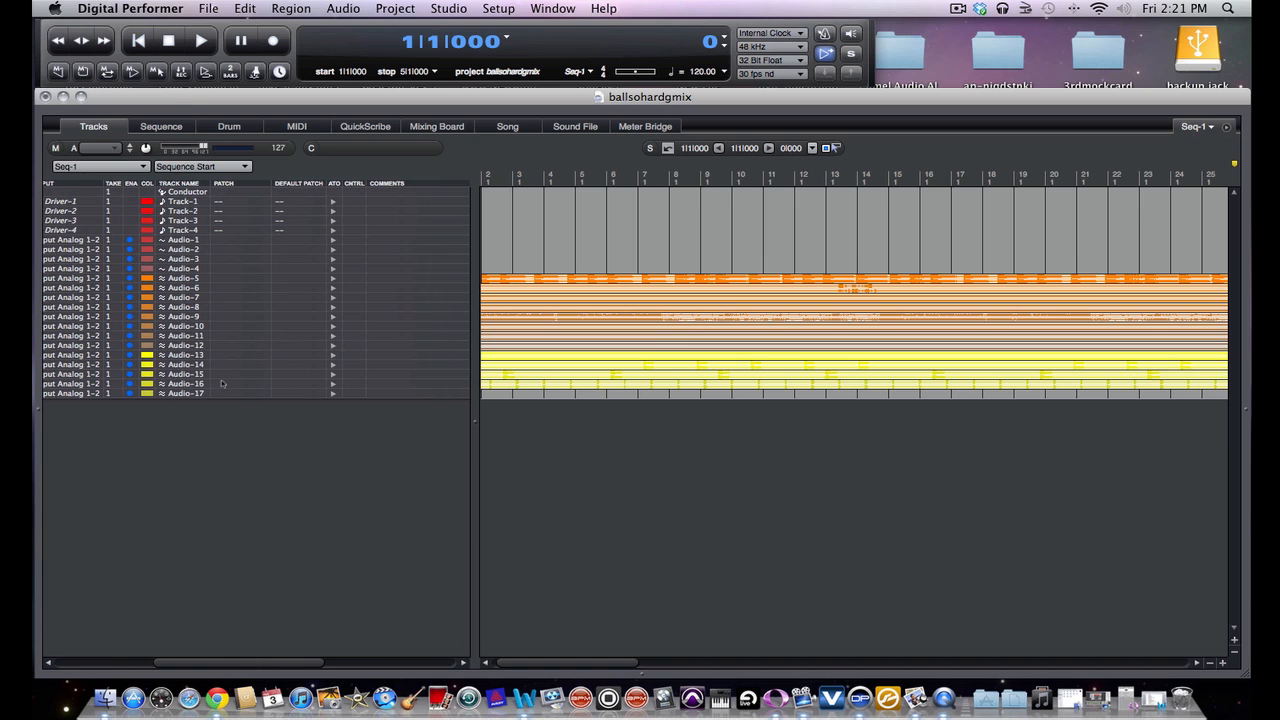
Select the empty Audio-17 track and delete it via Project > Delete Track
click(184, 392)
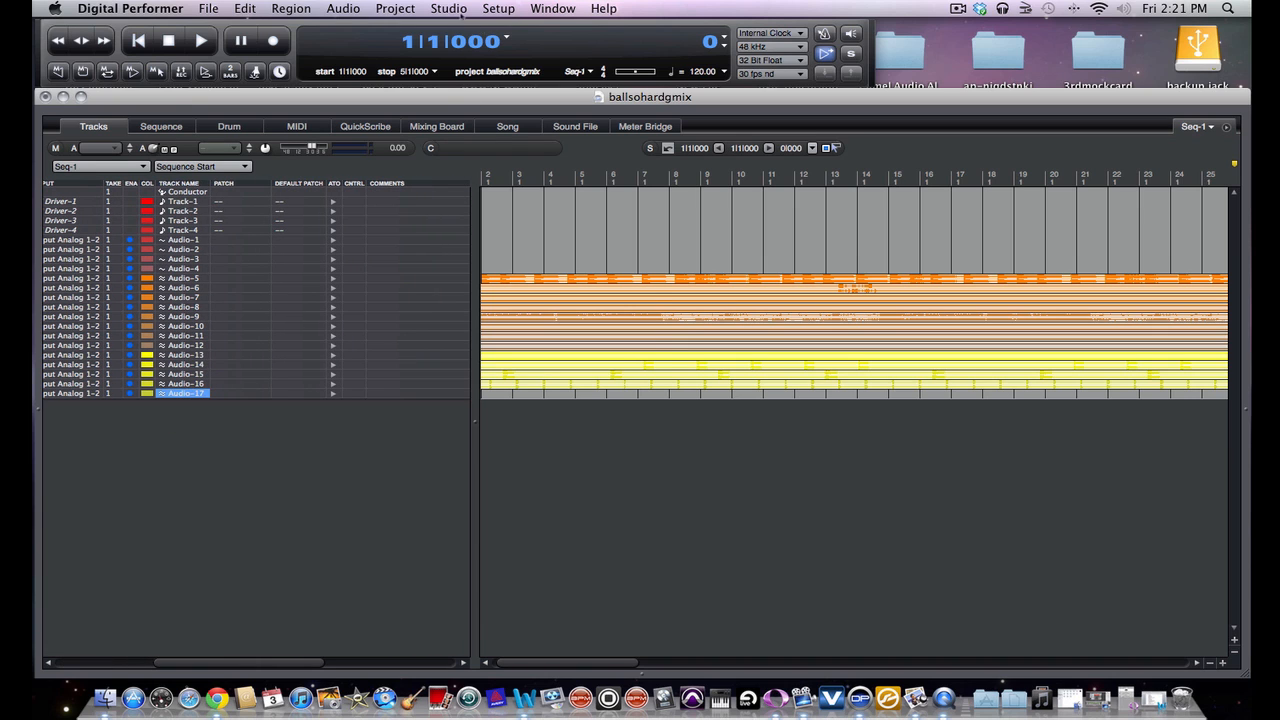
click(396, 8)
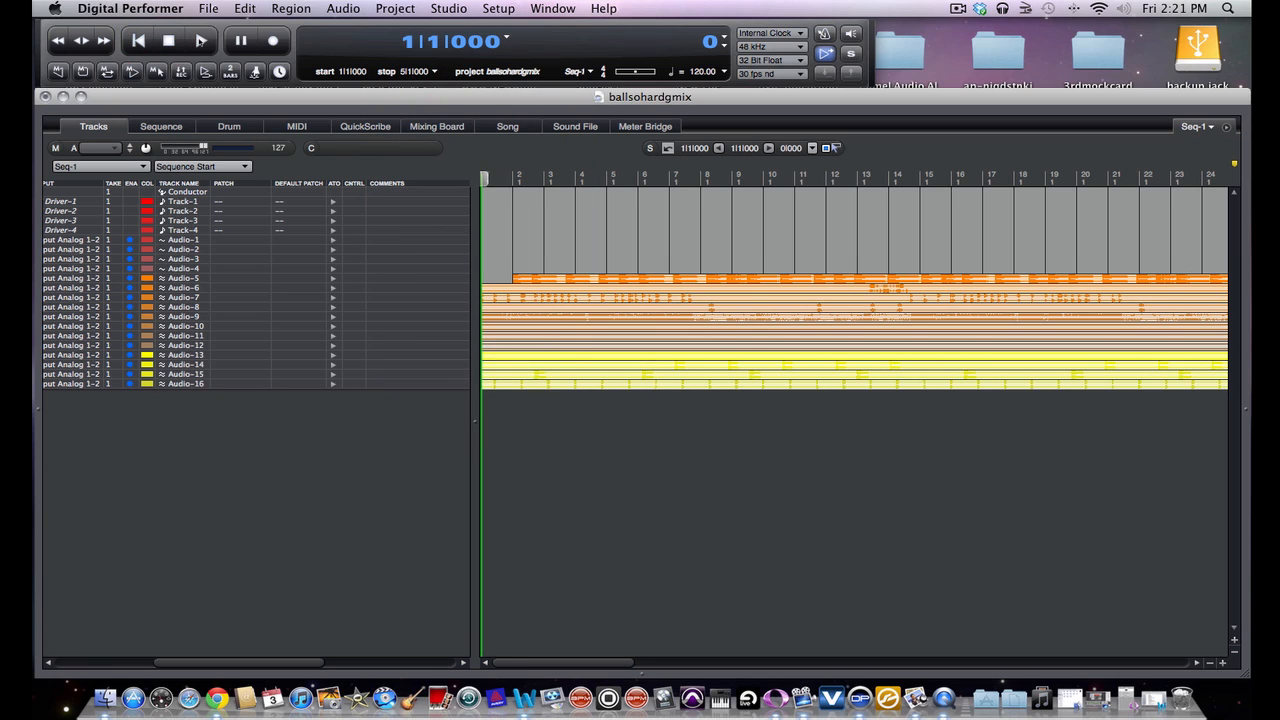
click(530, 280)
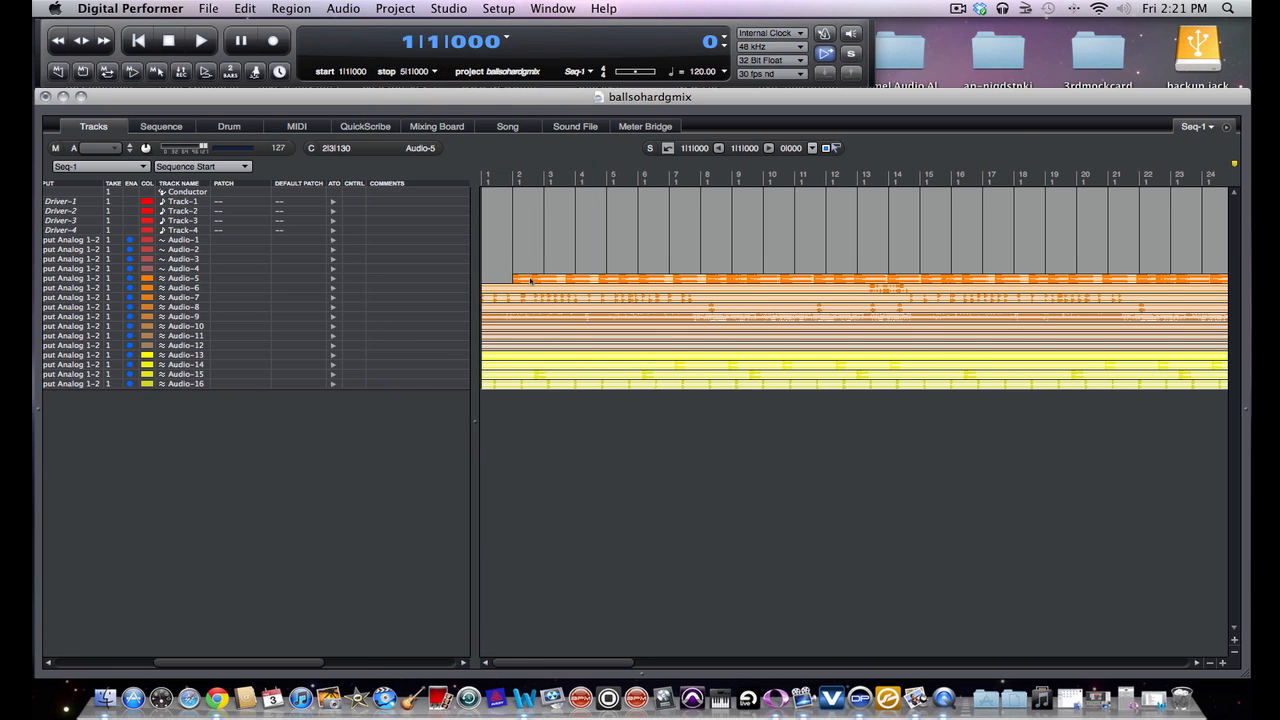